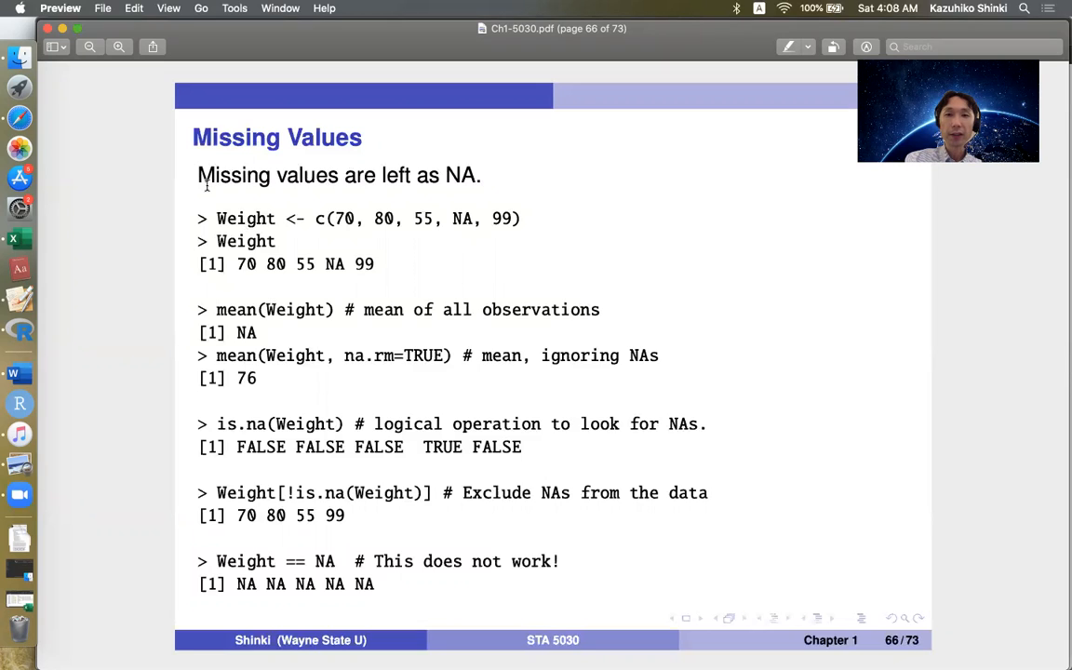
mouse_move(459, 201)
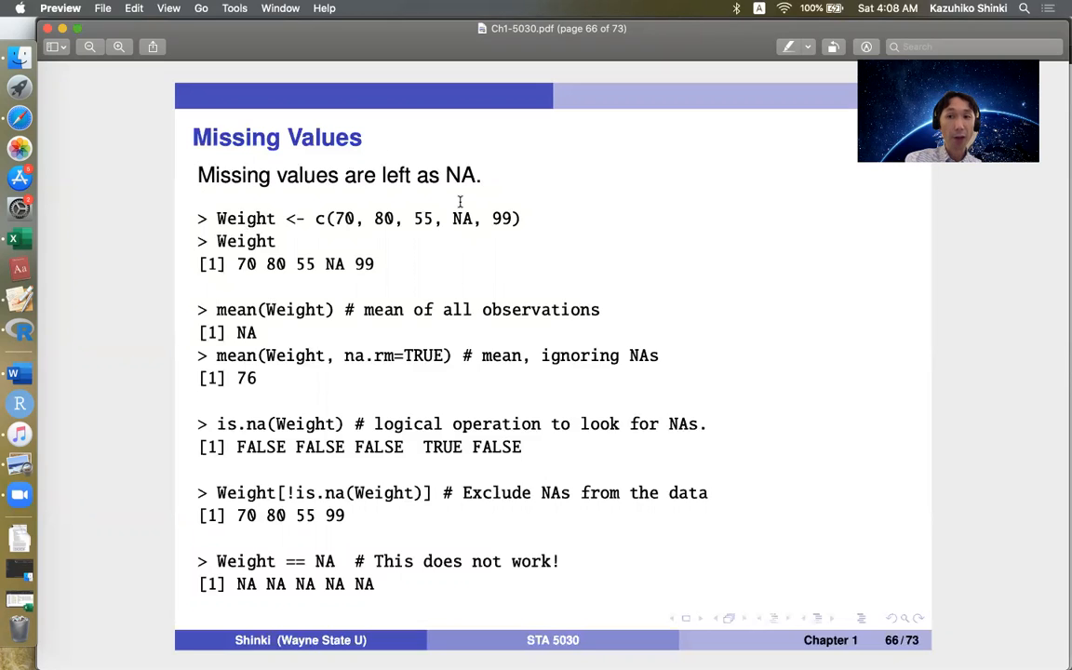
mouse_move(596, 260)
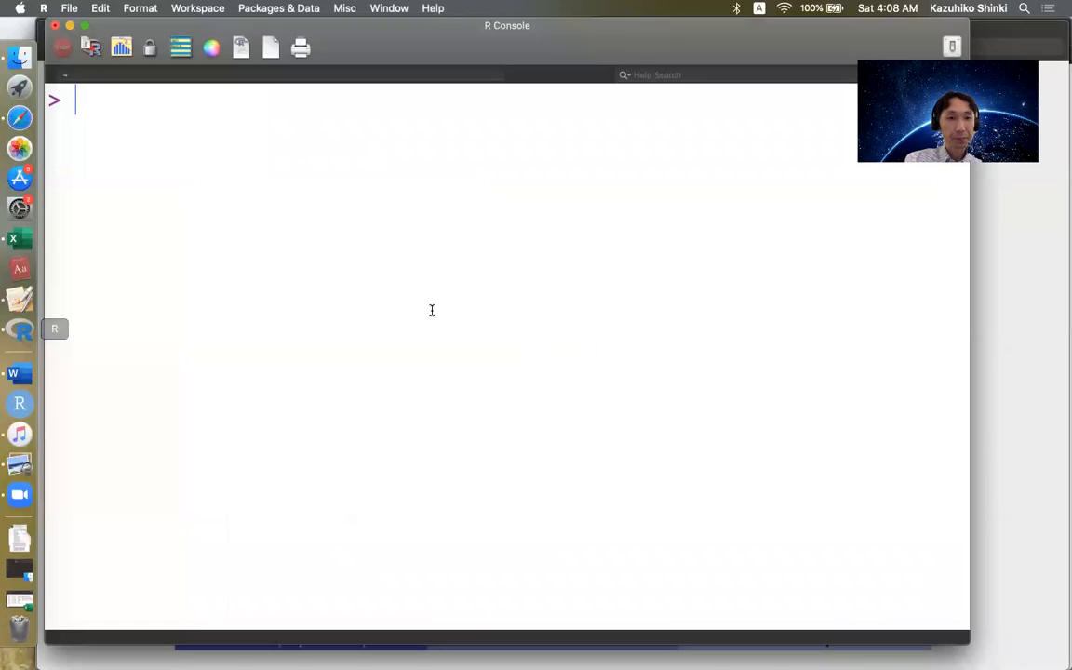
Create Weight <- c(70,80,55,NA,99) and print the vector.
type("Weight <-")
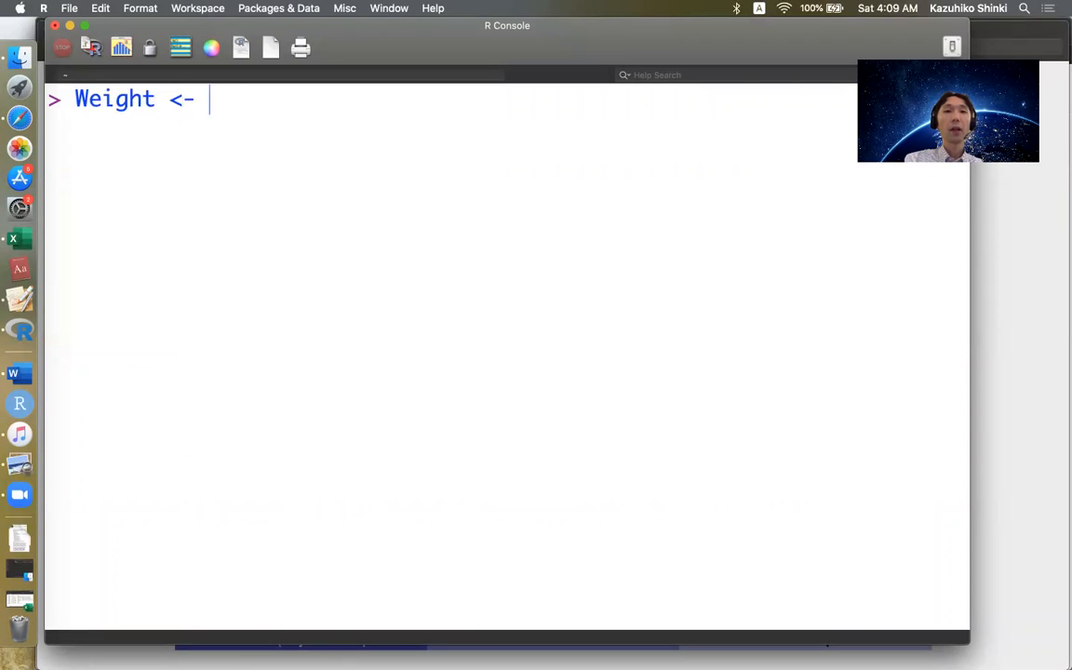
type("c(")
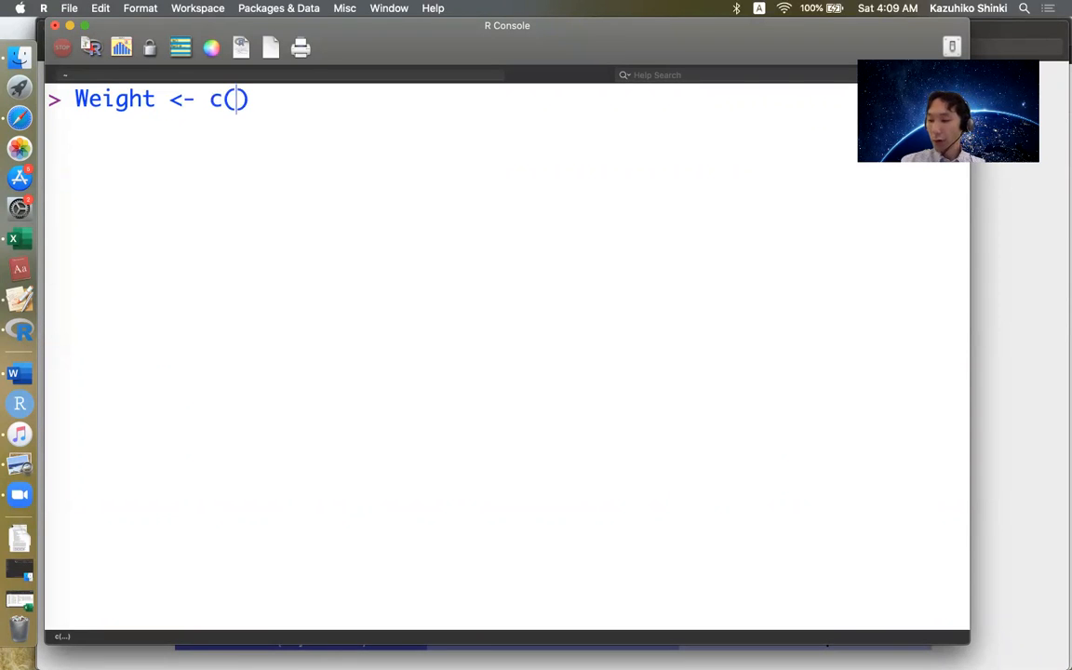
type("7")
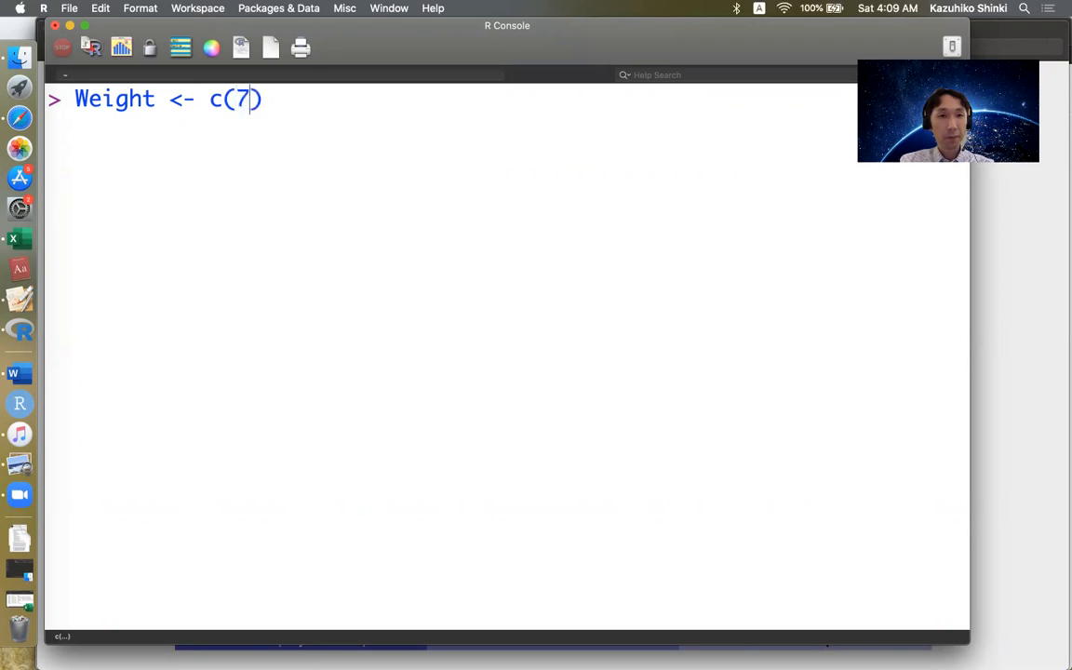
type("0,80,")
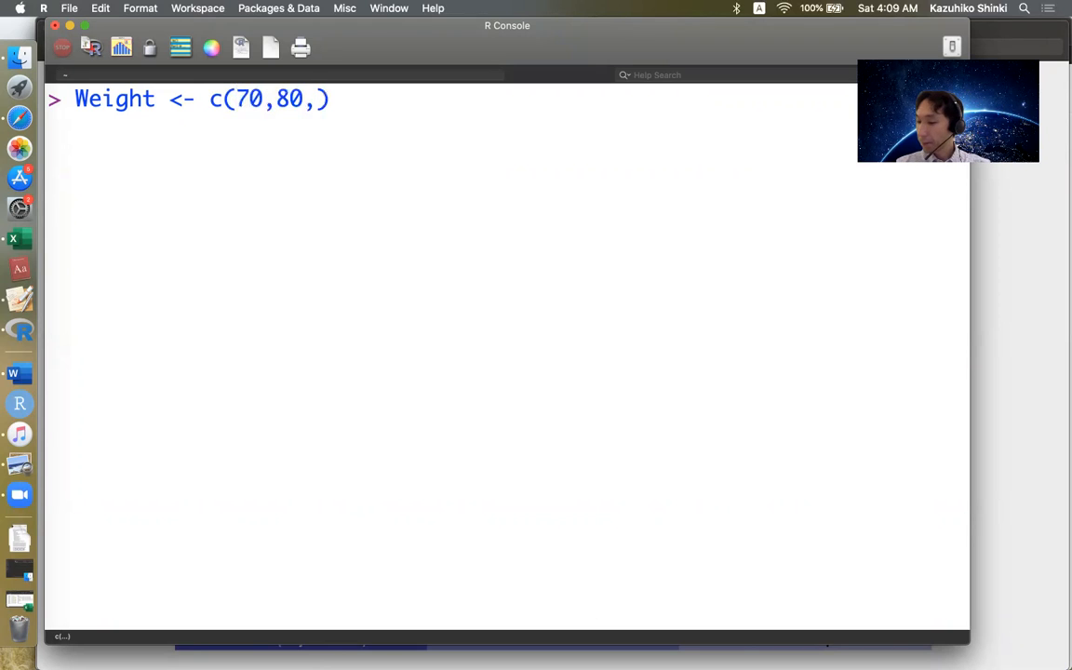
type("55,")
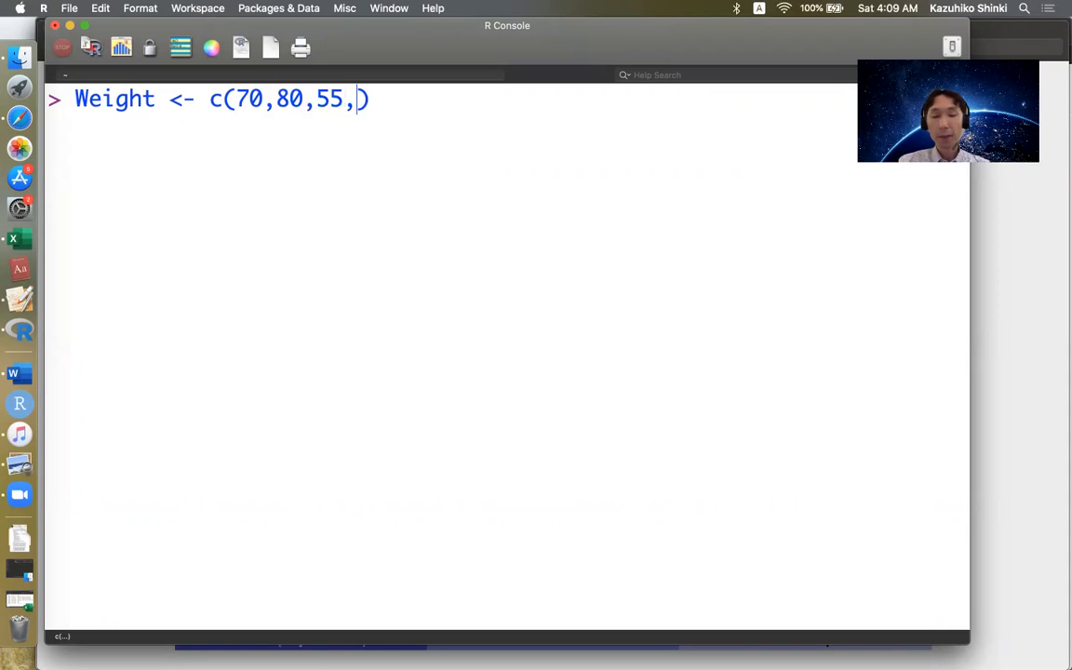
type("NA,99")
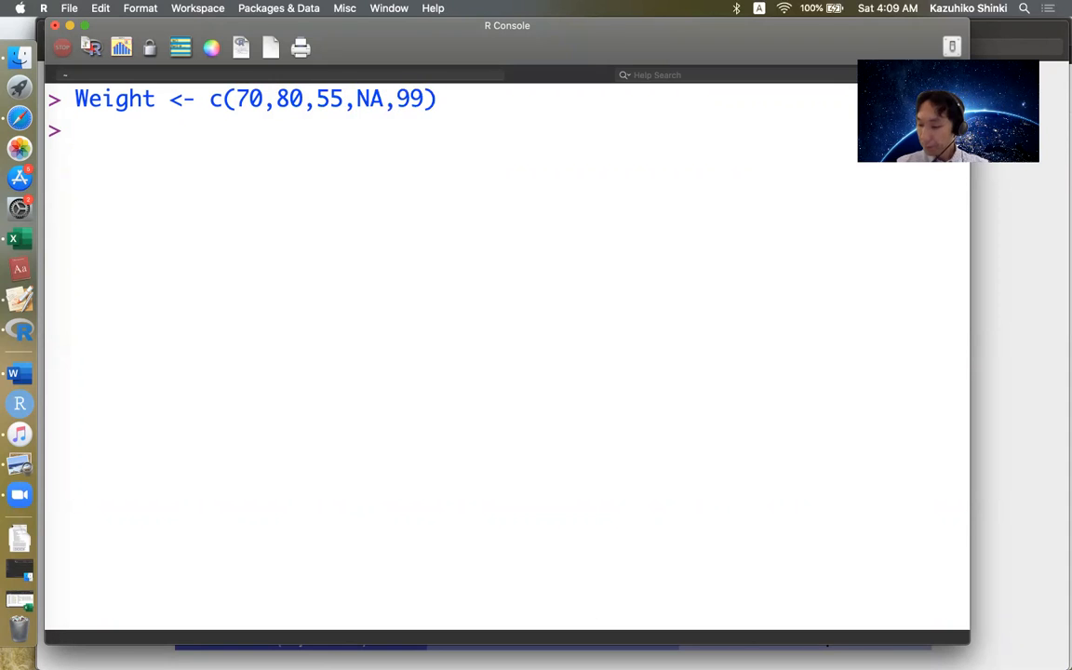
type("Weight")
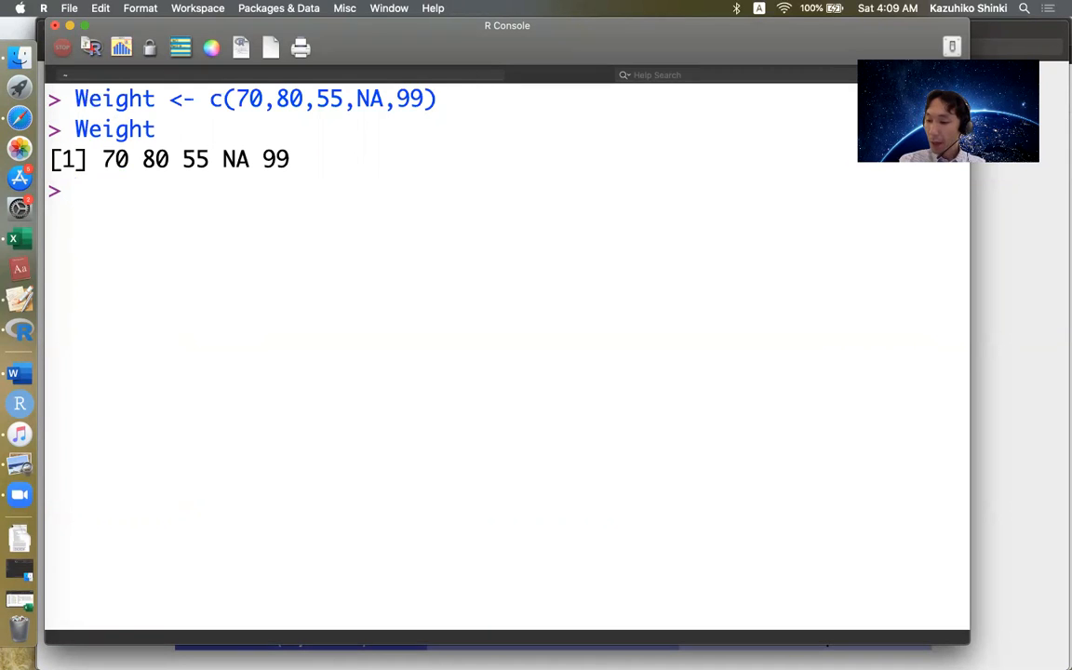
Run mean(Weight), which returns NA, and highlight the NA in the printed values.
type("mean()")
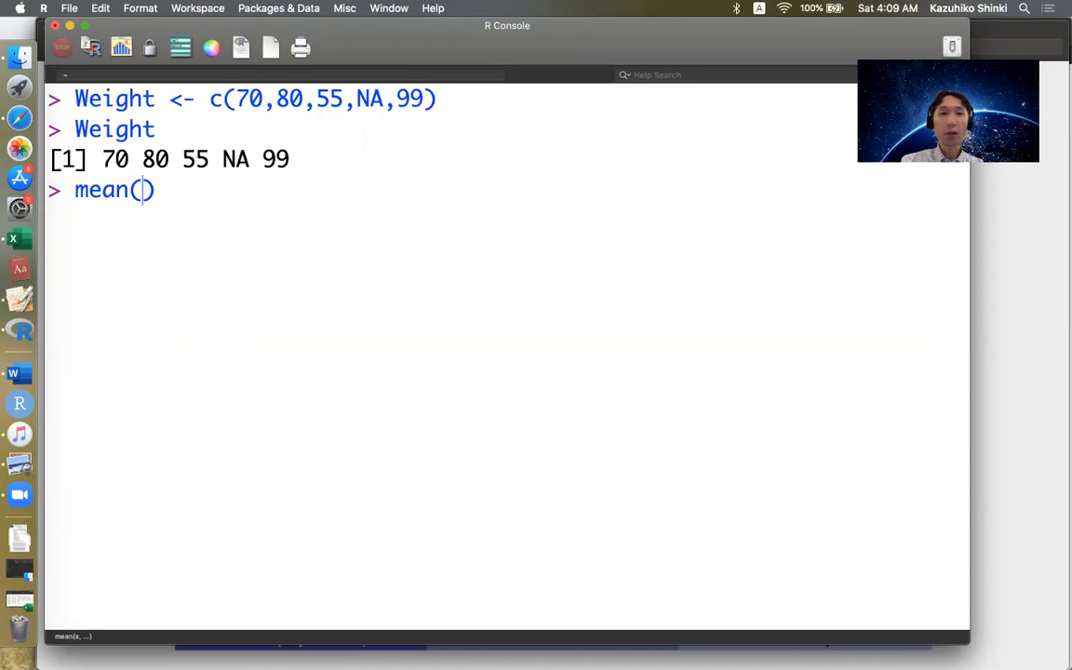
type("Weight")
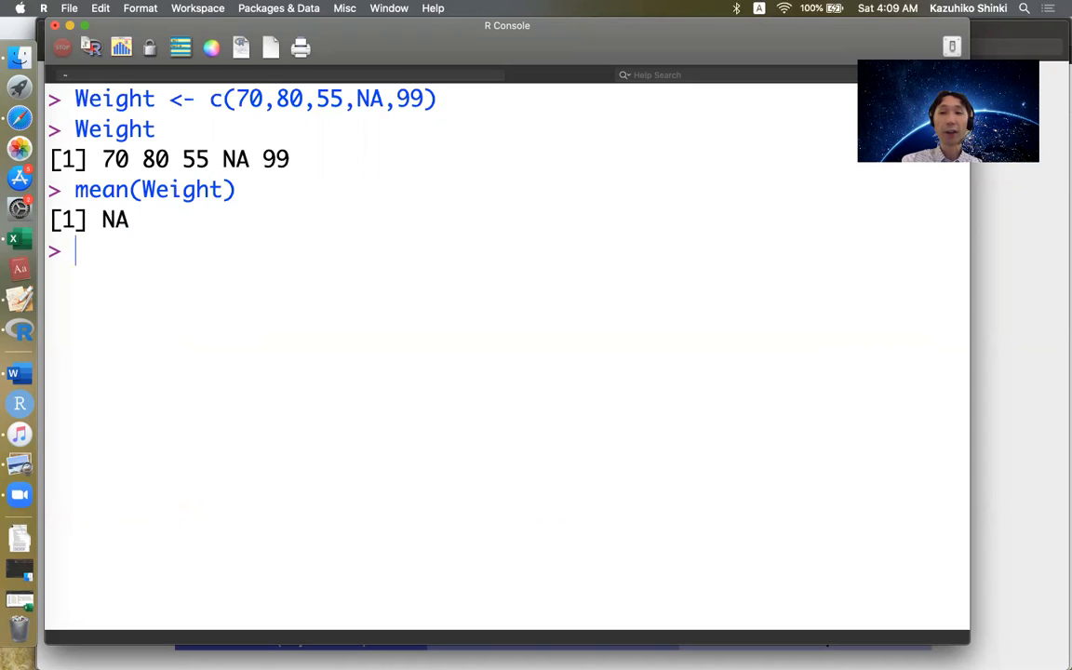
mouse_move(332, 238)
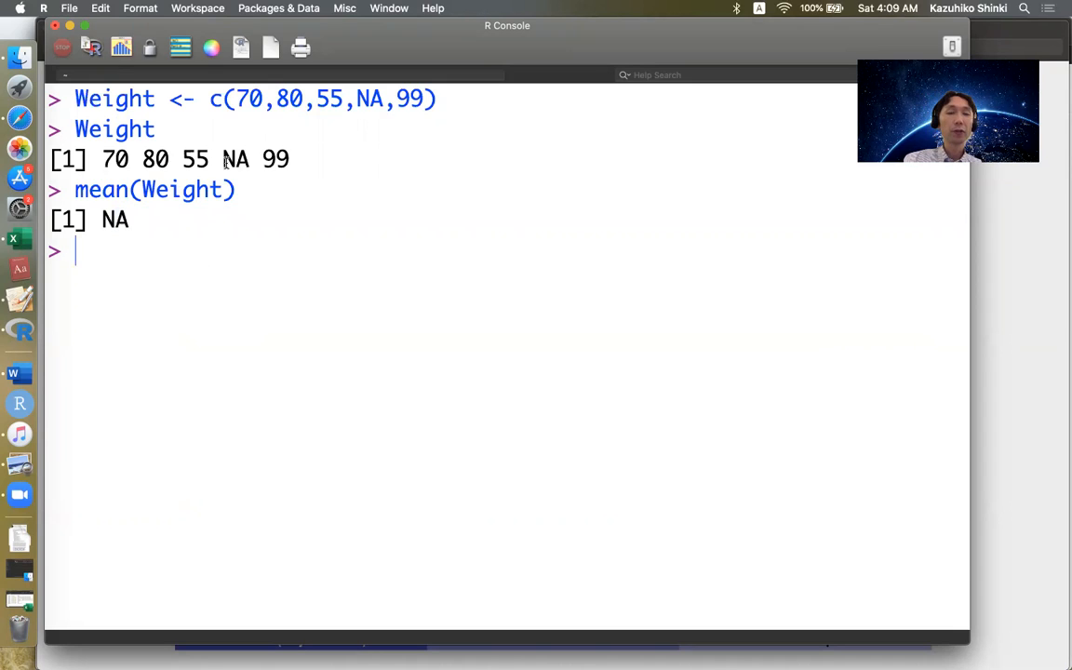
double_click(235, 158)
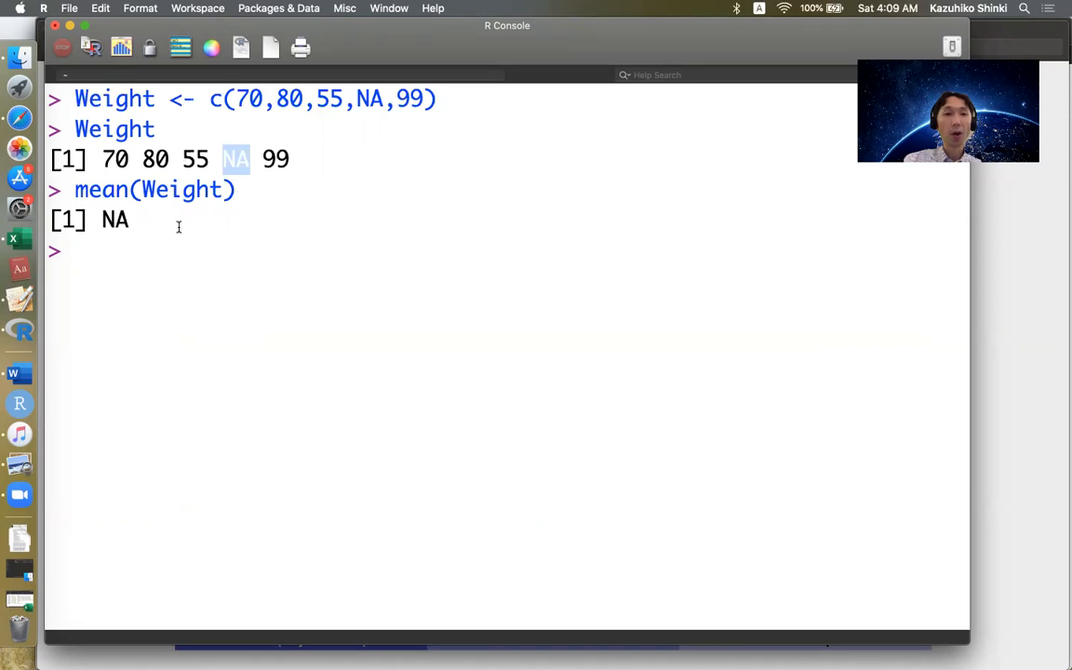
Run mean(Weight, na.rm=T) to get the mean 76 with the NA ignored.
type("mean(Weight)")
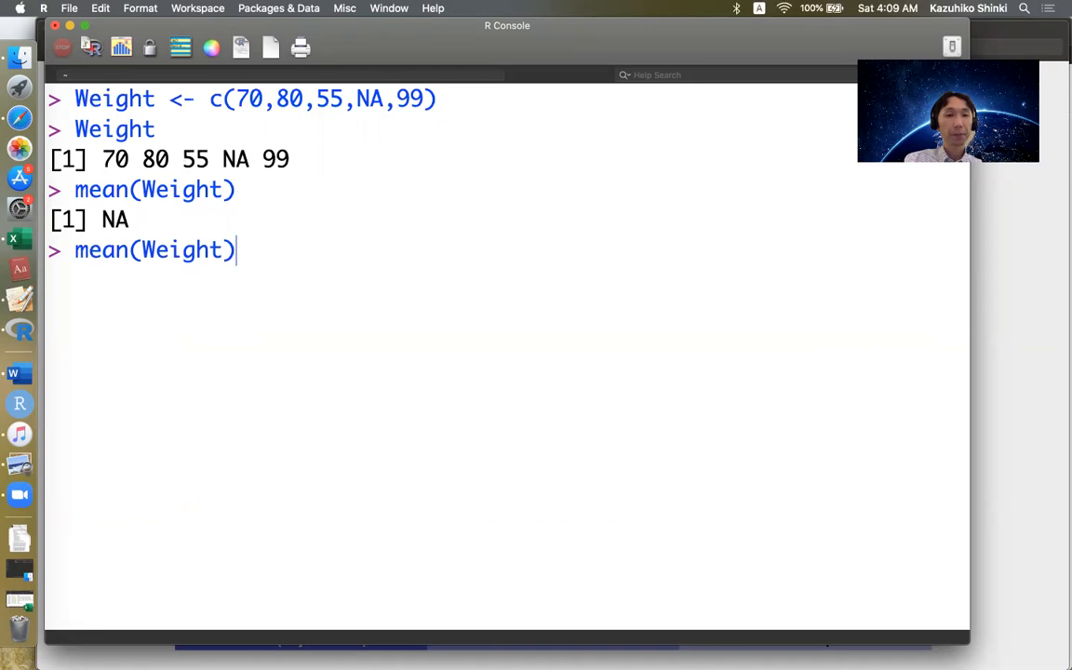
type(",")
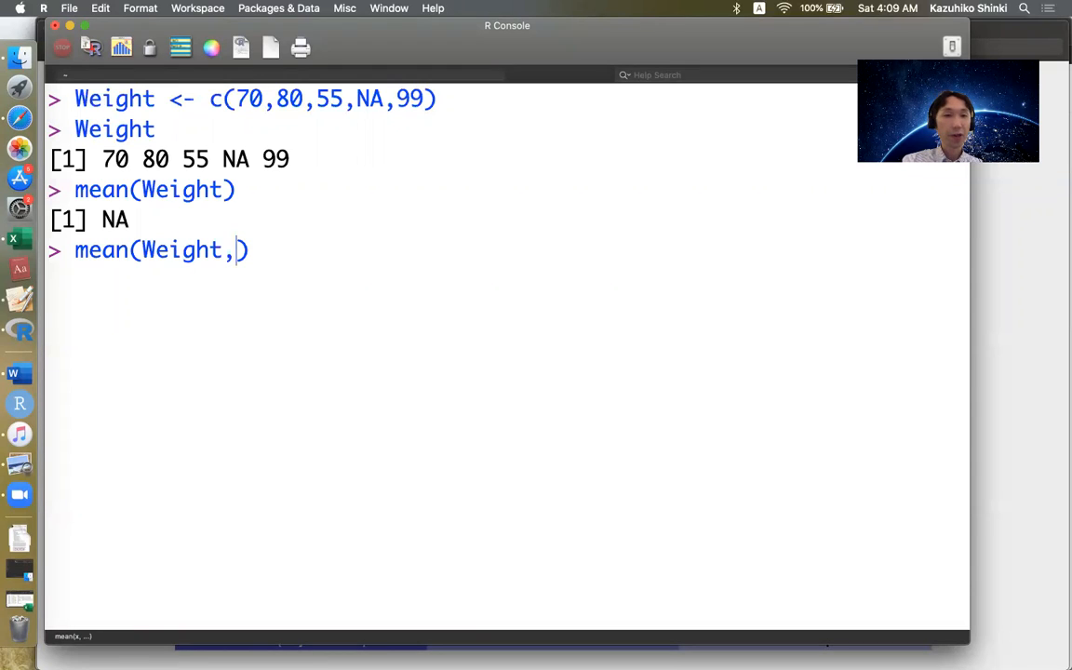
type("na.r")
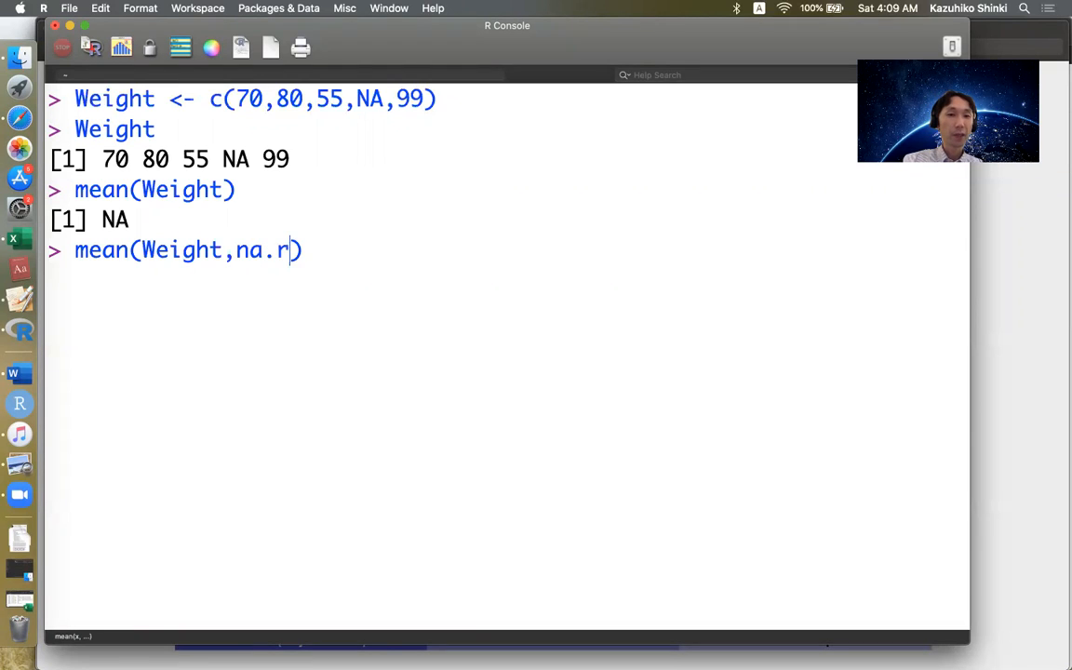
type("m")
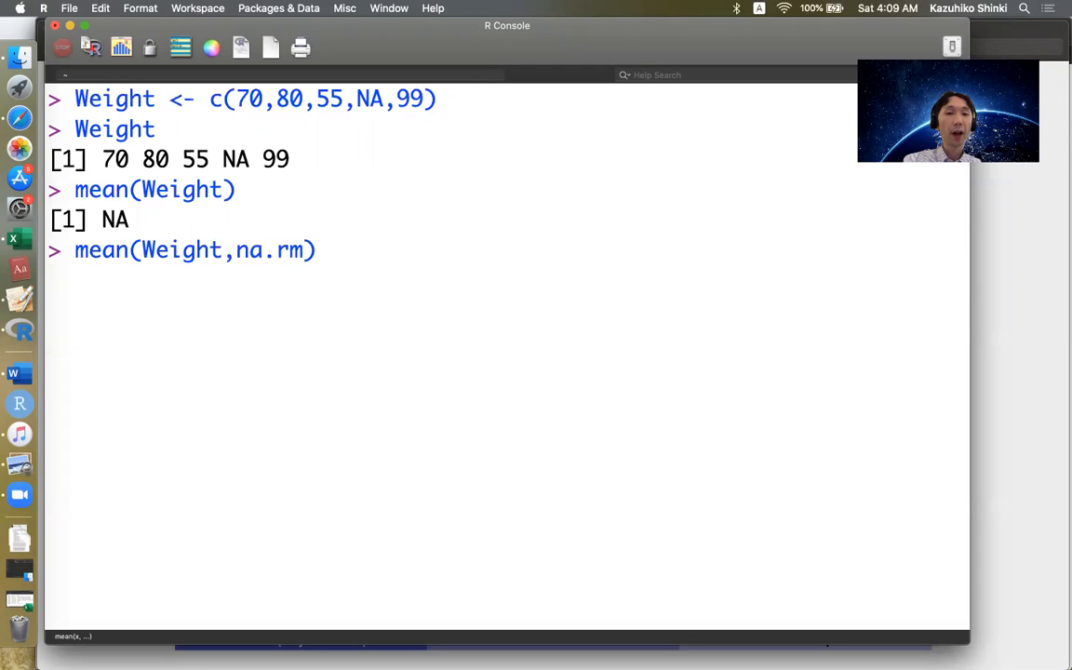
type("=T")
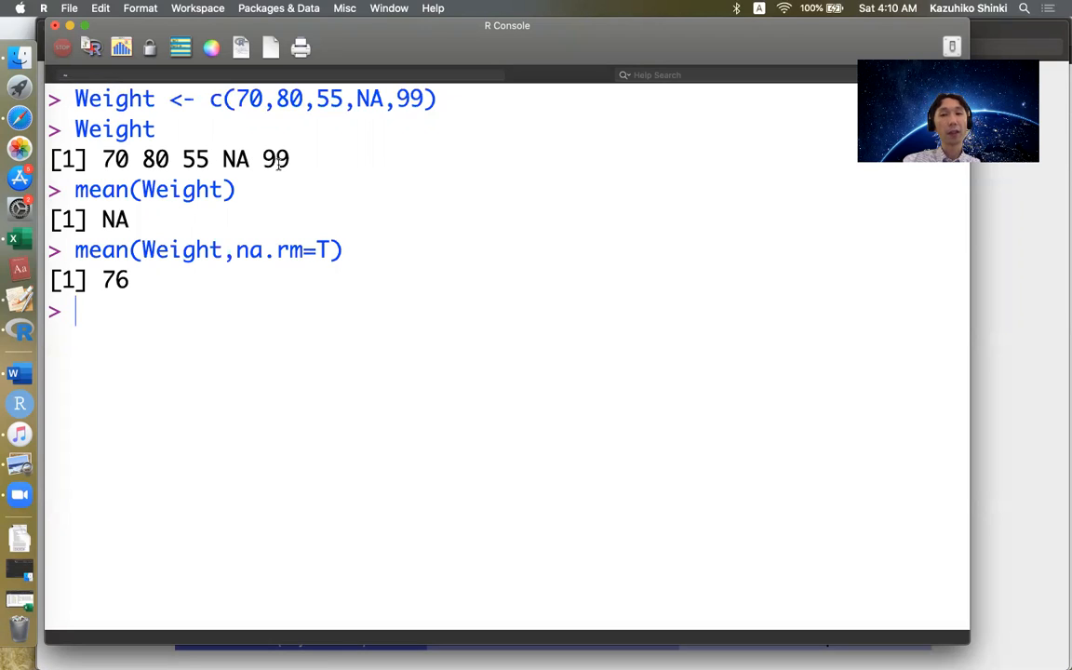
mouse_move(316, 290)
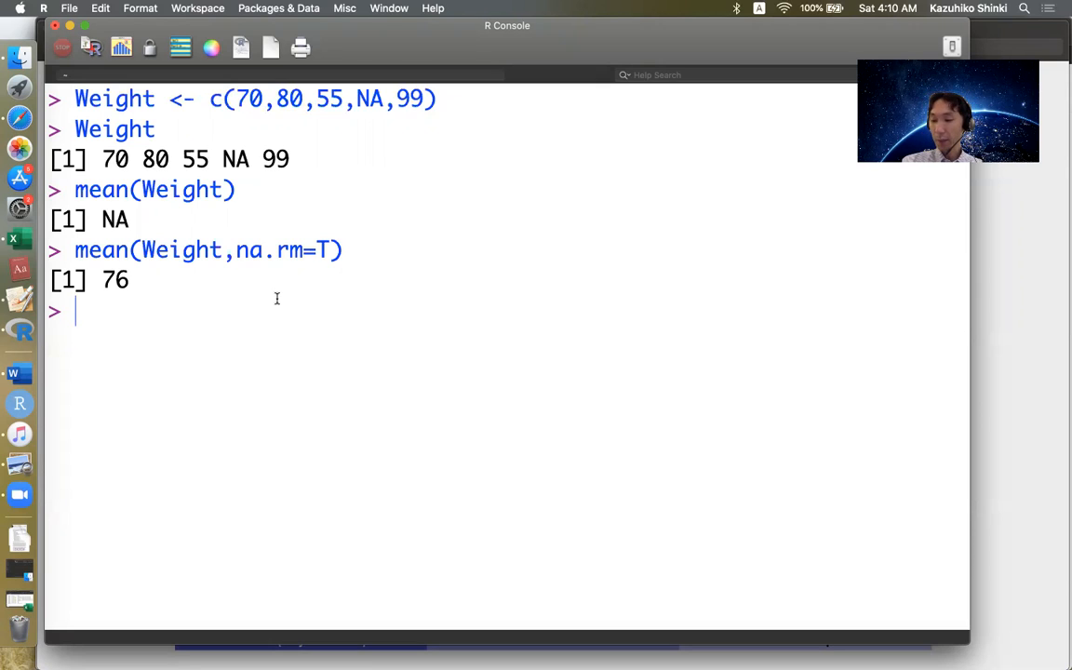
Run is.na(Weight) returning FALSE FALSE FALSE TRUE FALSE and highlight the flagged NA.
type("i")
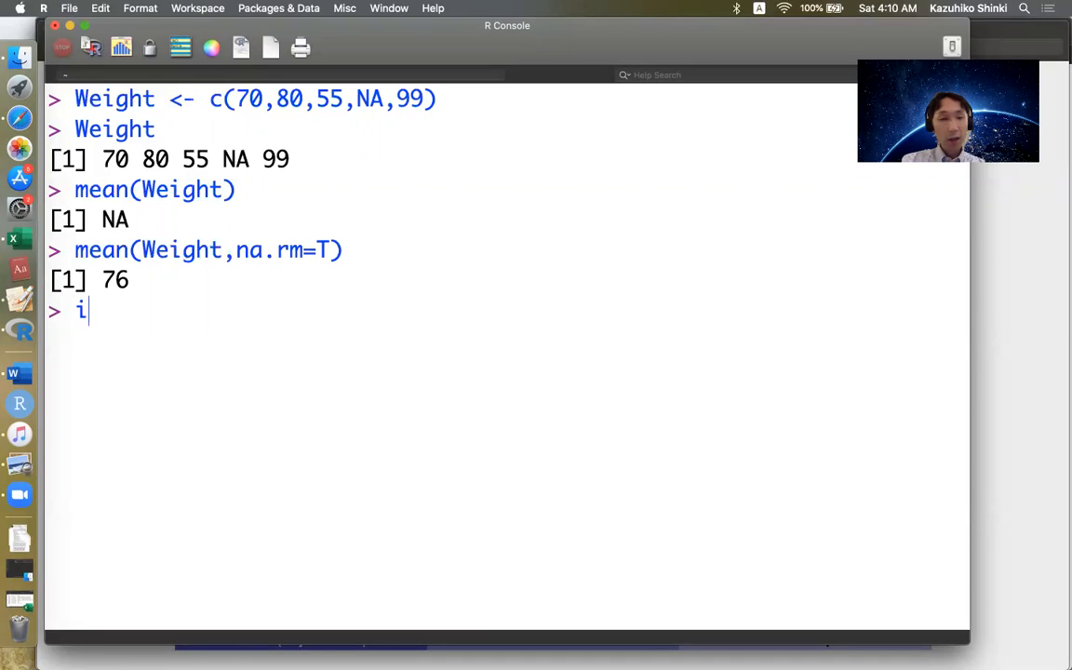
type("s.na()")
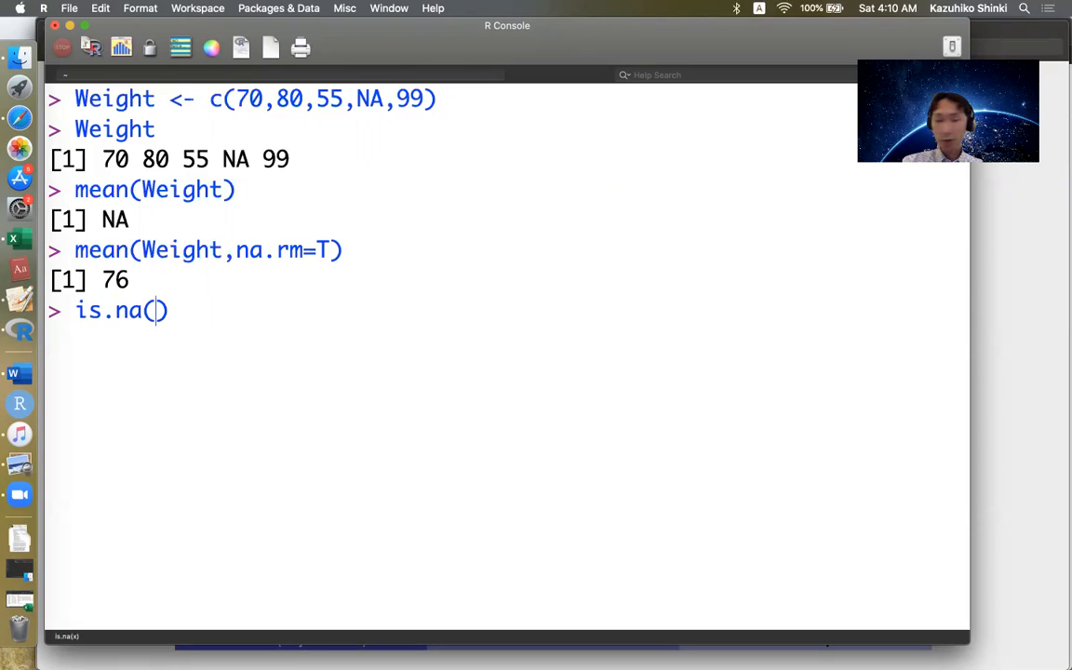
type("Weight")
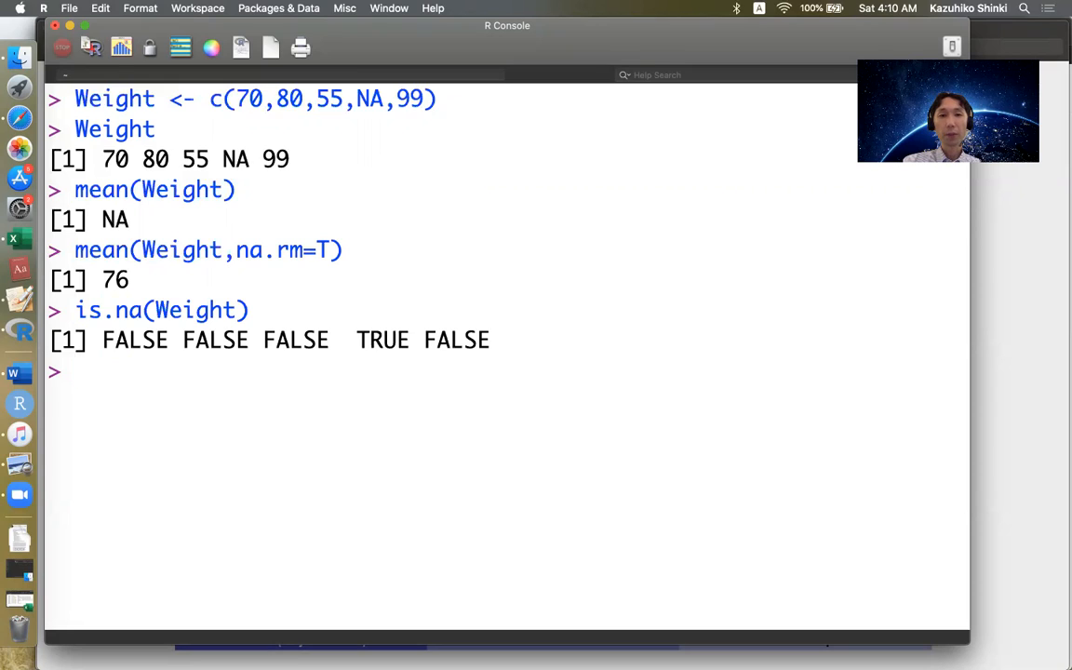
double_click(234, 158)
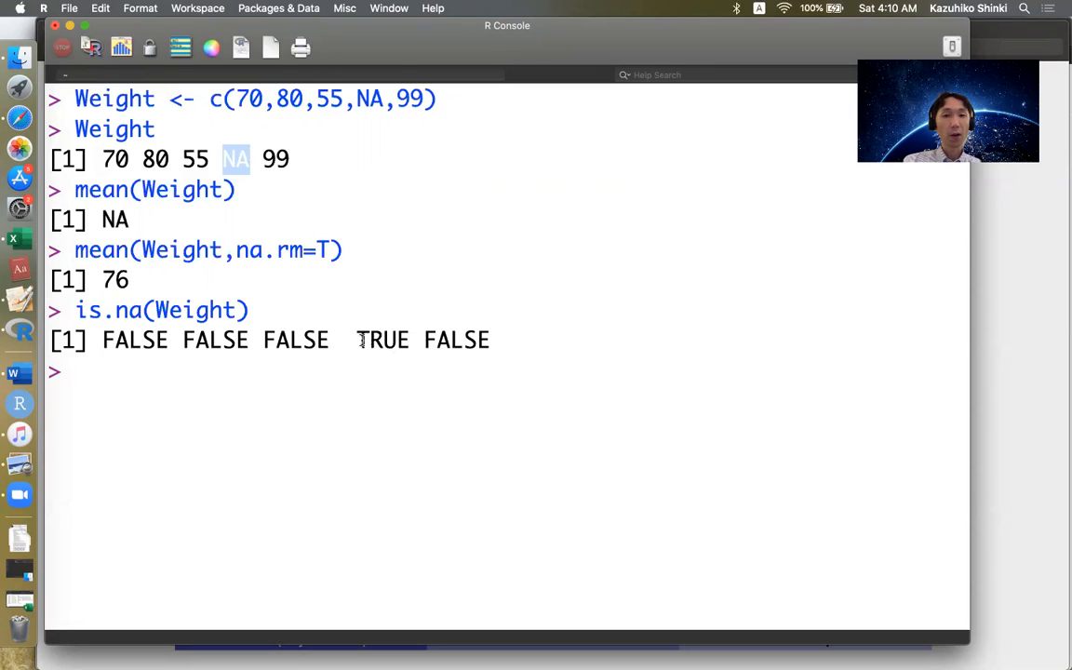
double_click(383, 339)
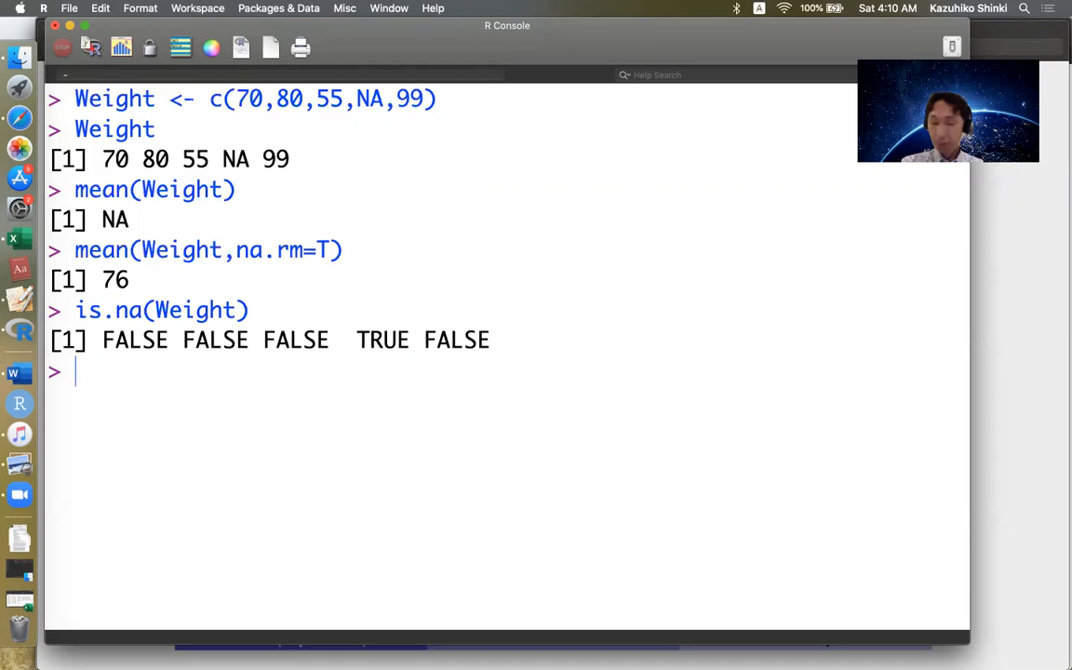
type("is.na(Weight)")
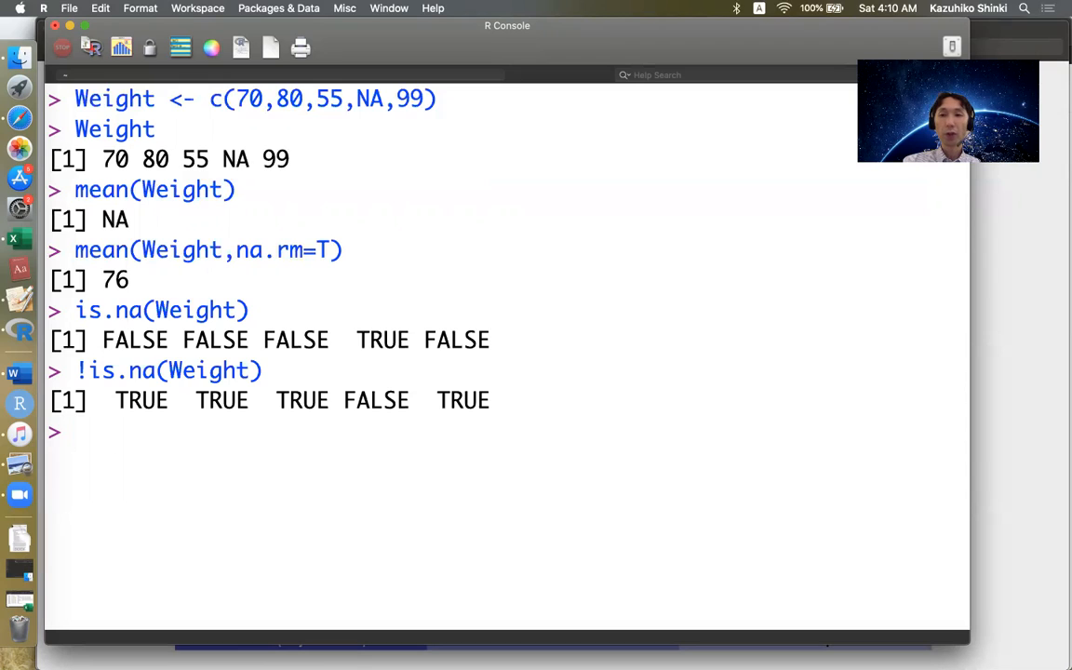
Run !is.na(Weight) and Weight[!is.na(Weight)] to keep 70 80 55 99.
type("!is.na(Weight)")
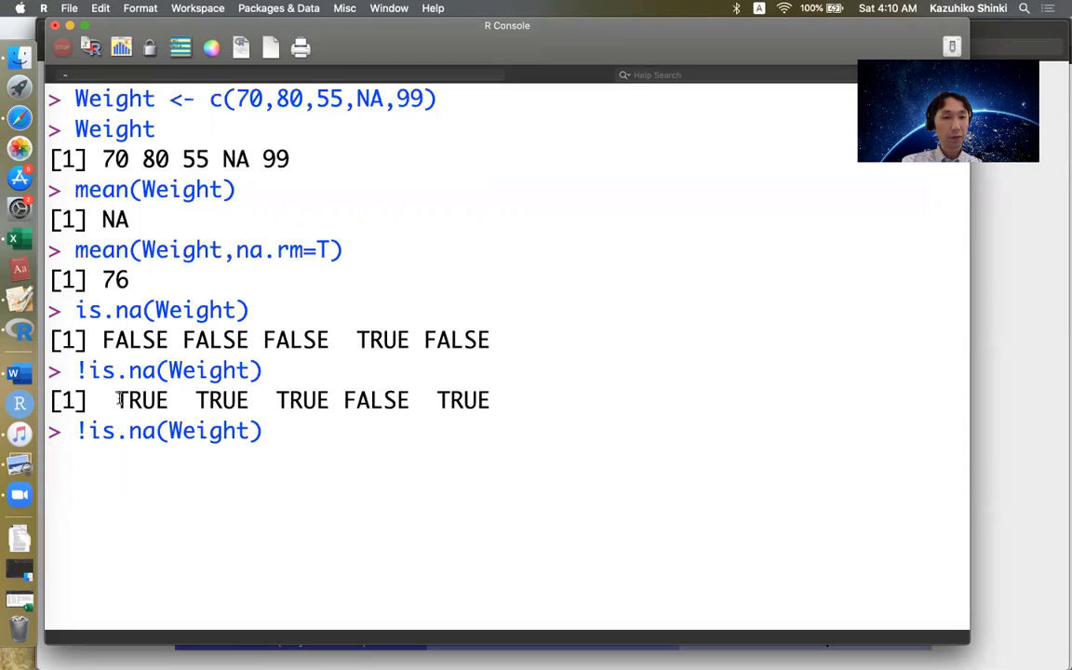
type("Weight")
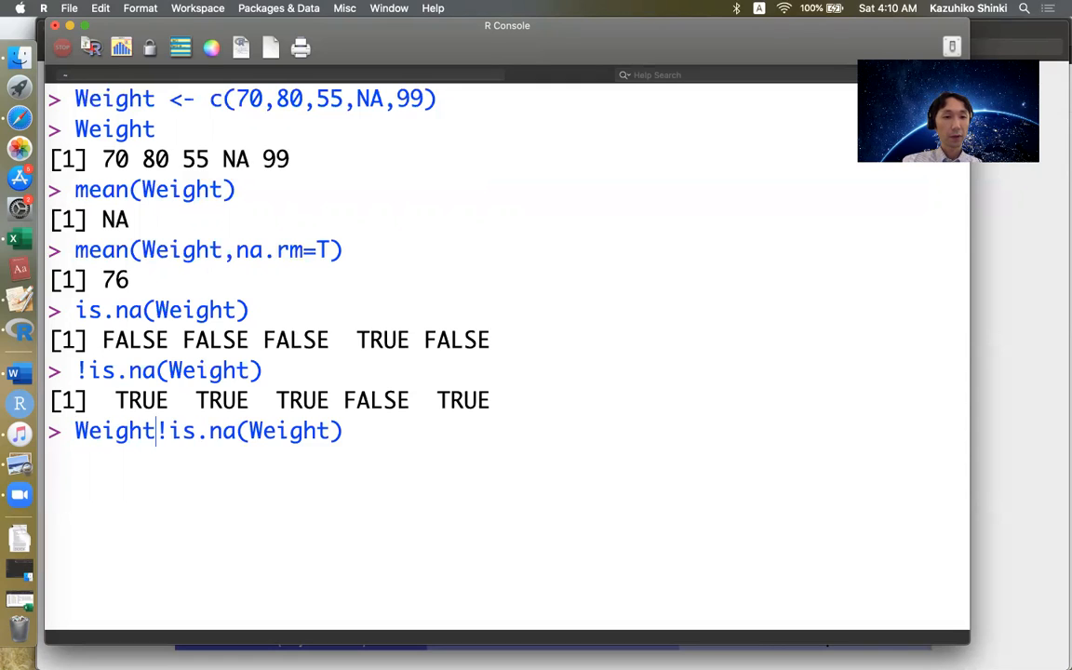
type("[]")
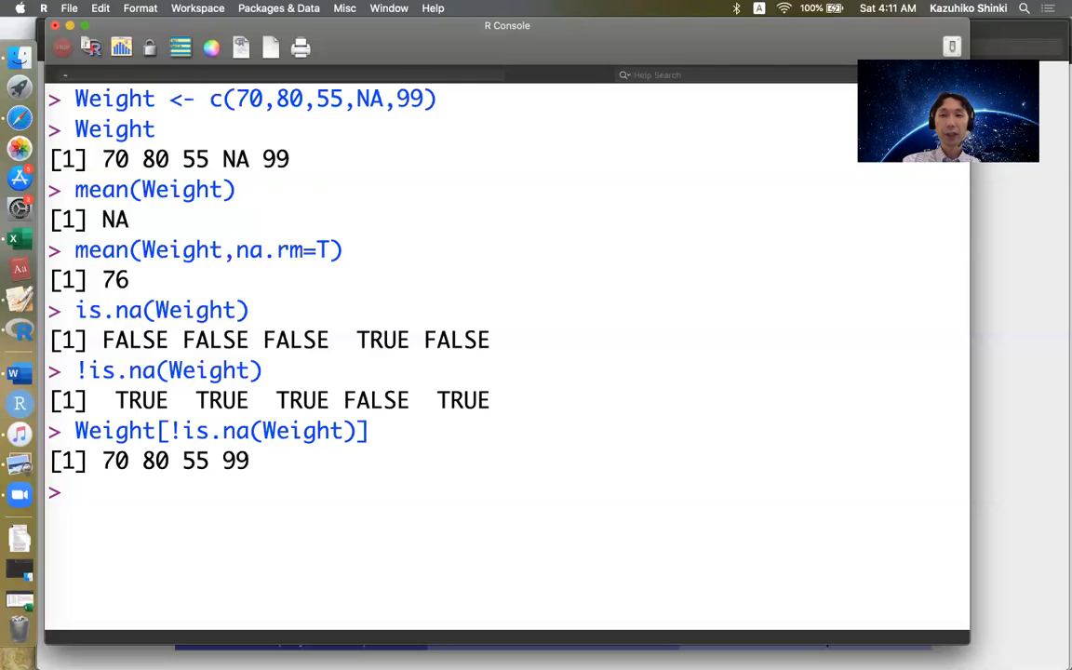
type("Weight ==")
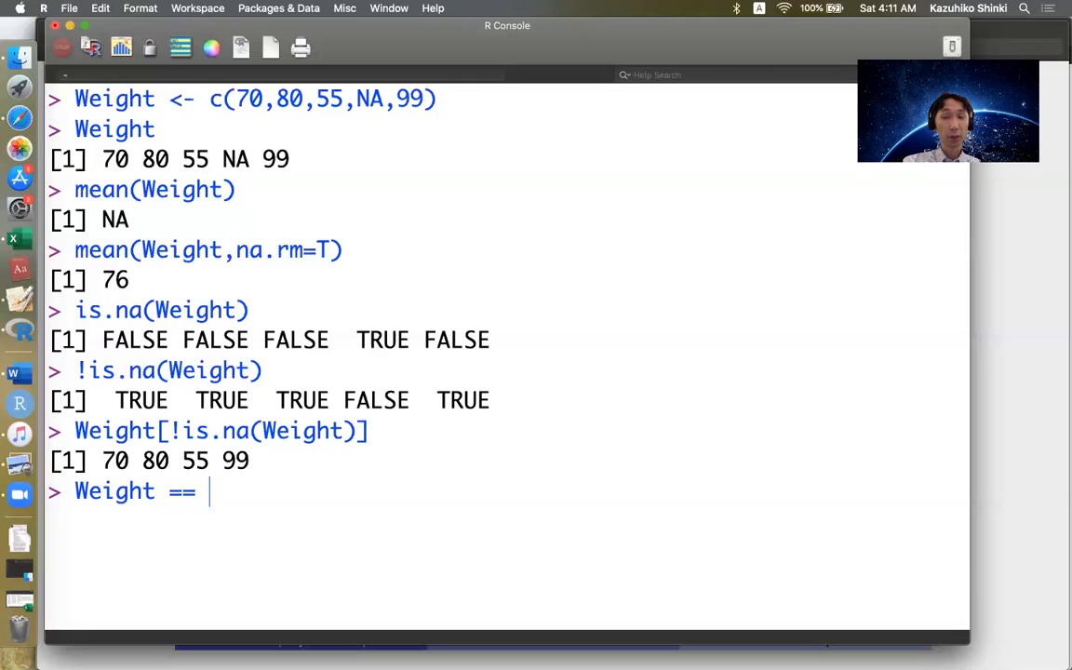
Run Weight == NA, which returns NA for all five values, and highlight the result.
type("NA")
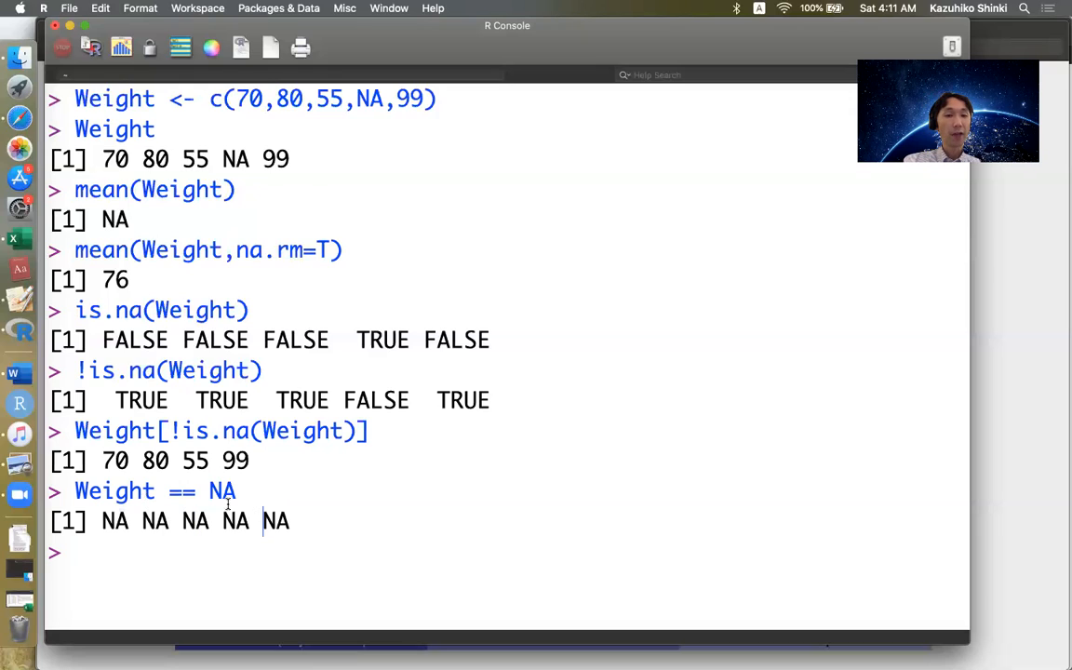
double_click(221, 491)
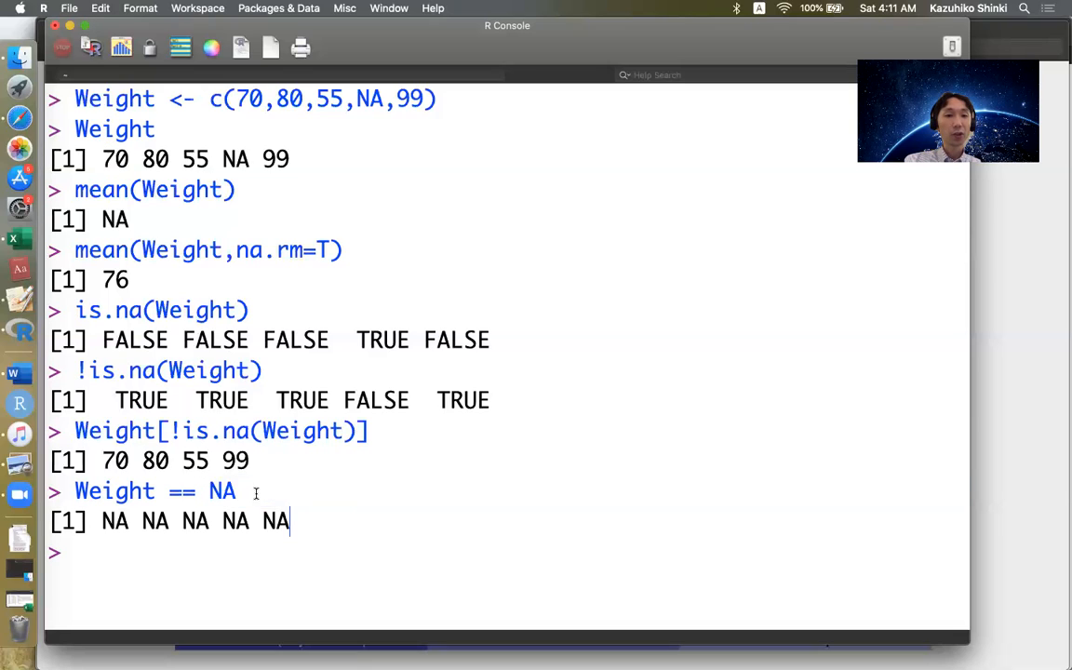
double_click(182, 491)
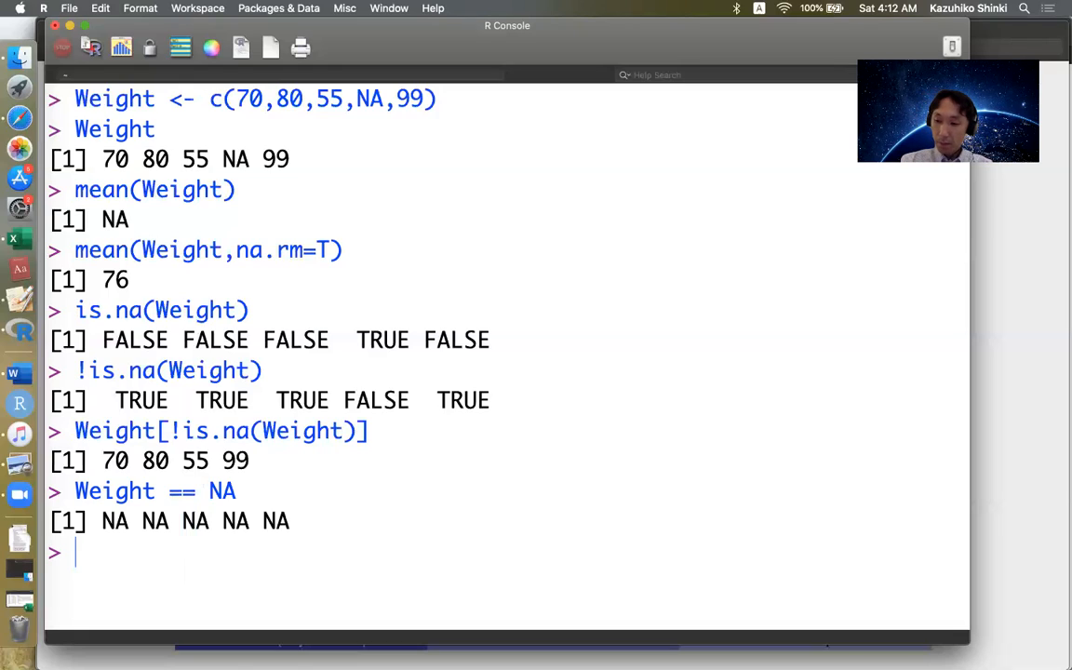
Create Gender <- c("M","F","M","F",NA).
type("Gender")
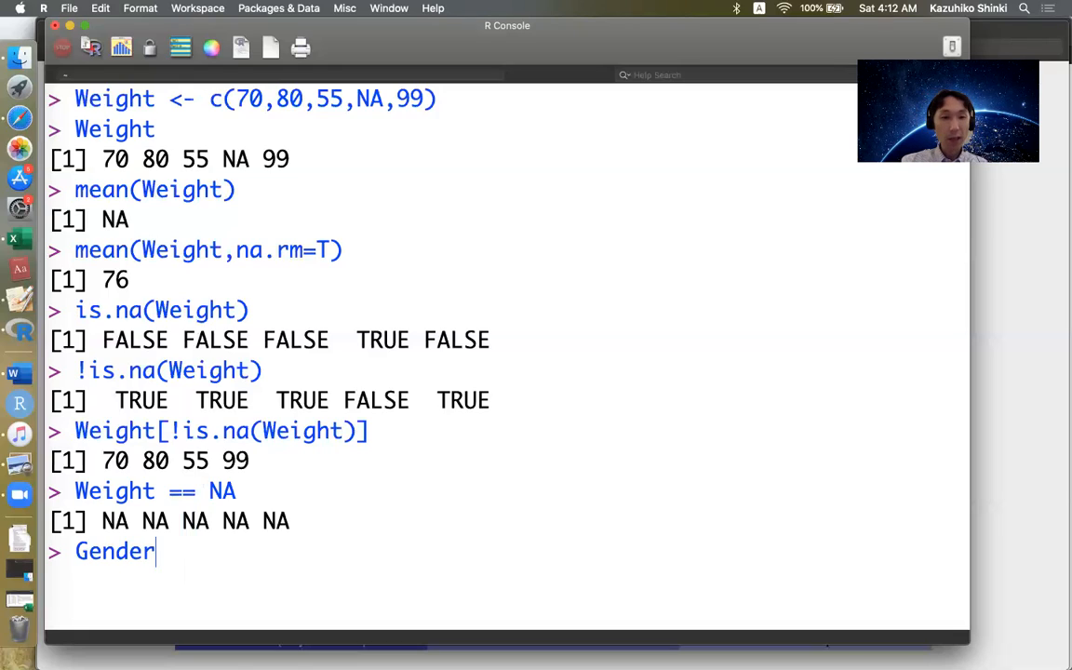
type("<- c")
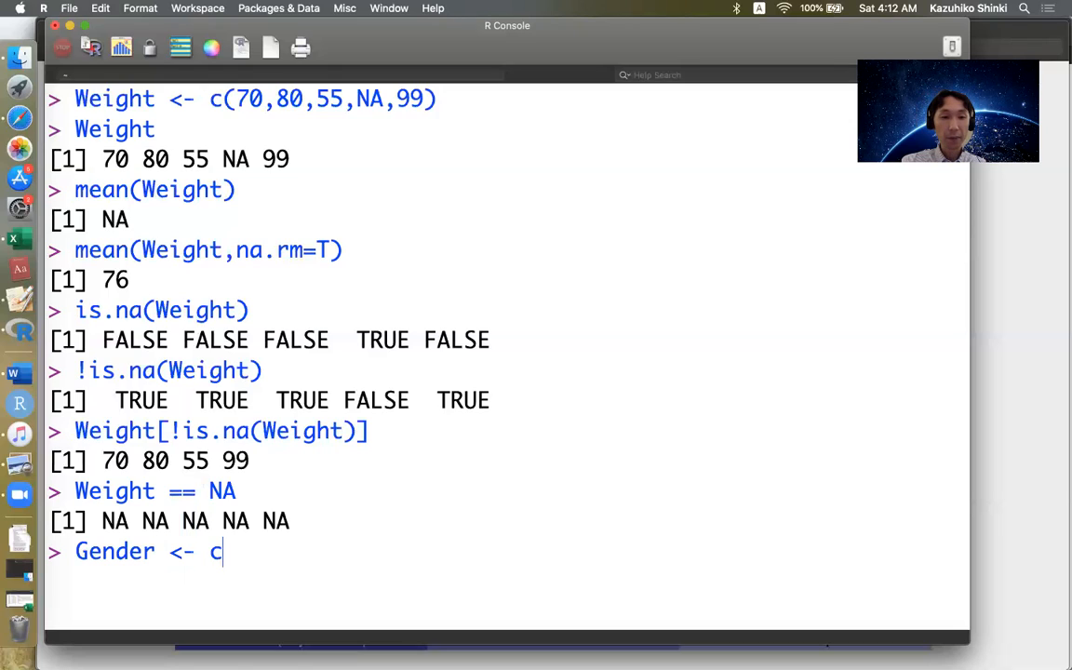
type("(\"\")")
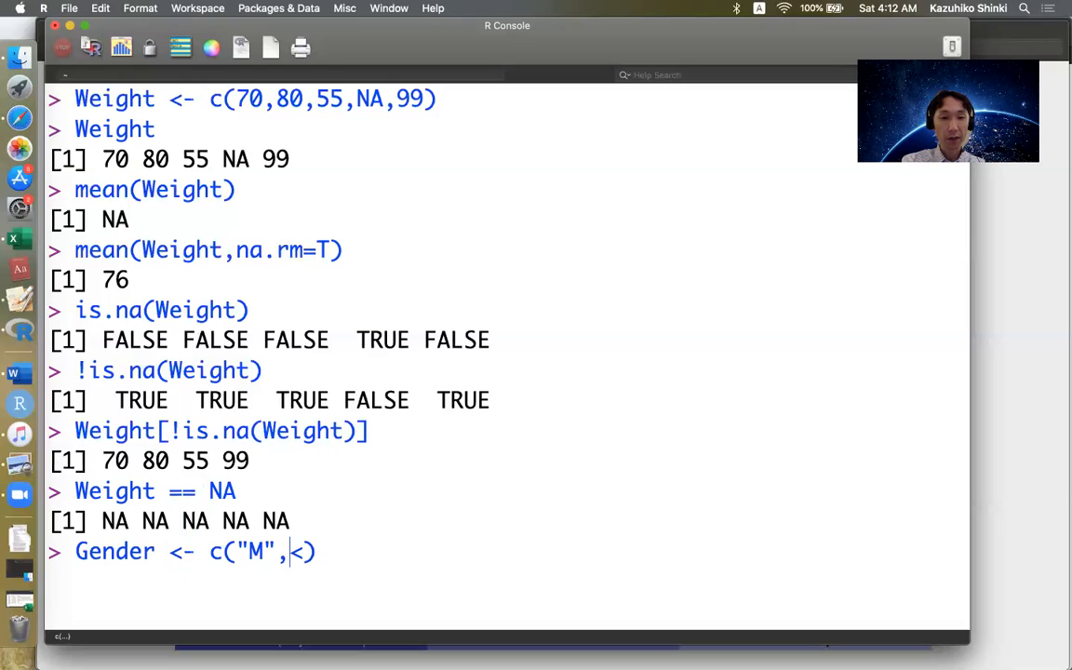
type("\"F\",'")
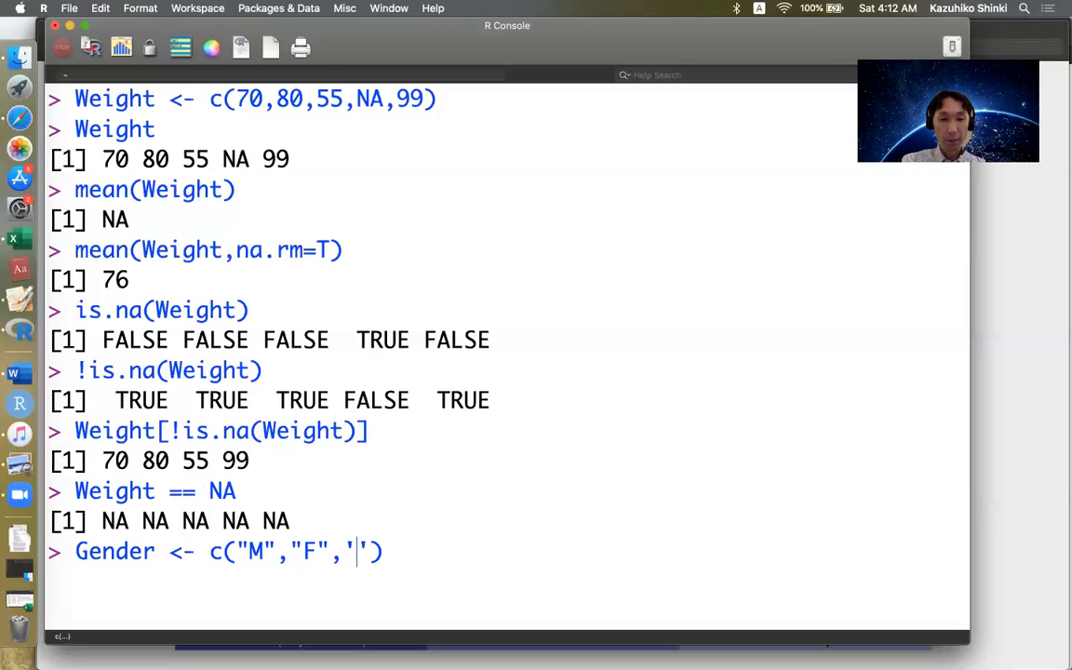
type("M")
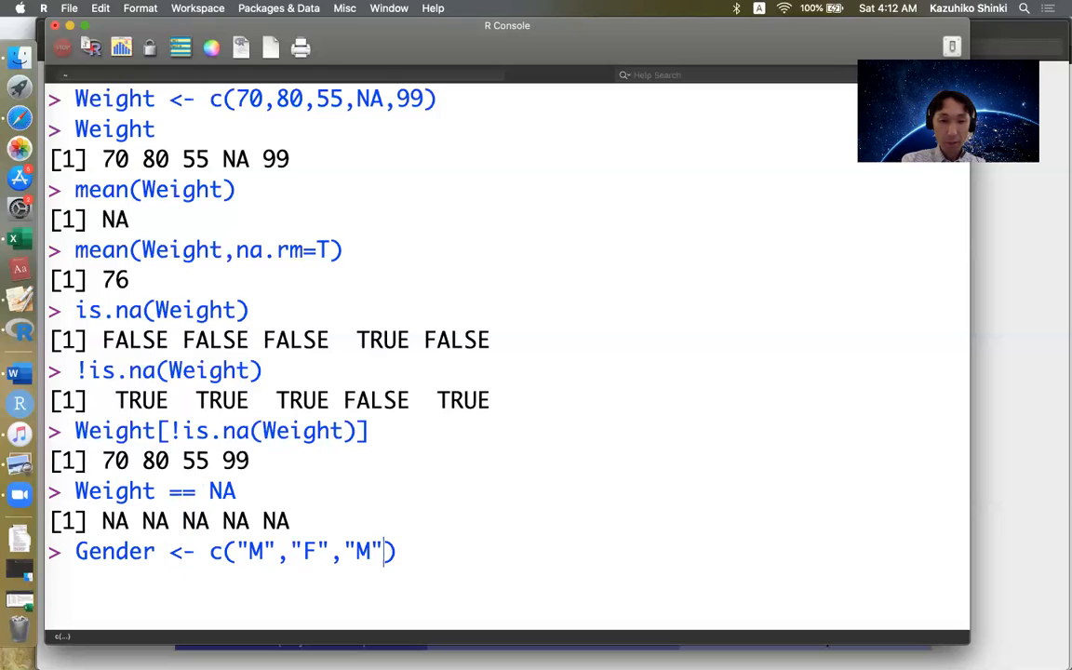
type(",\"F\",NA")
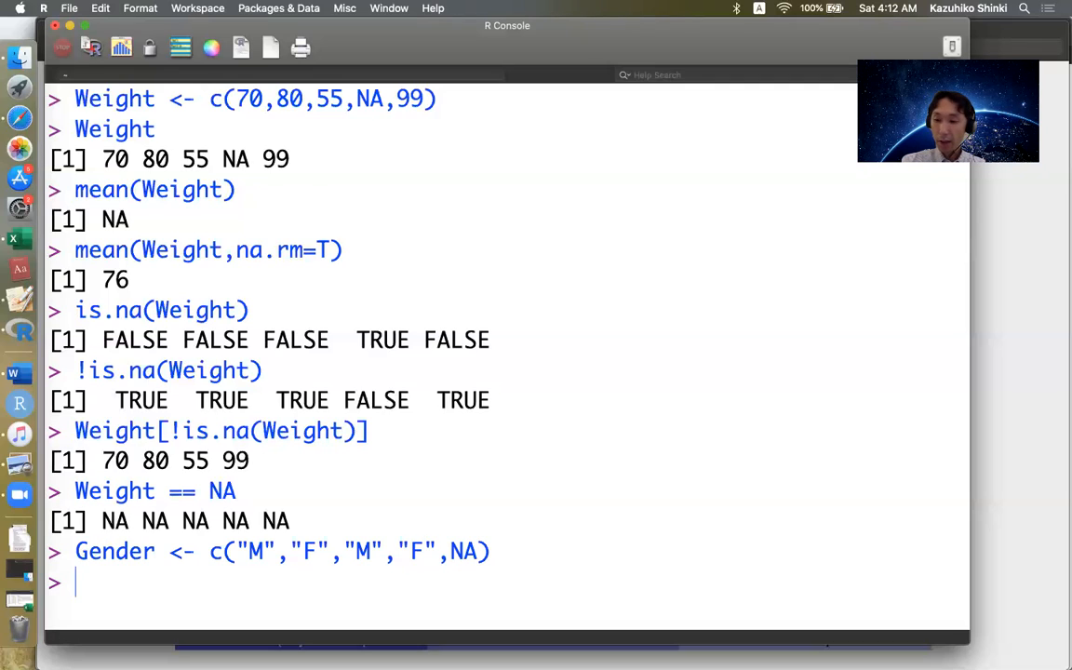
Attempt to print Gender, mistyping it as GenderN and Gedner.
type("GenderN")
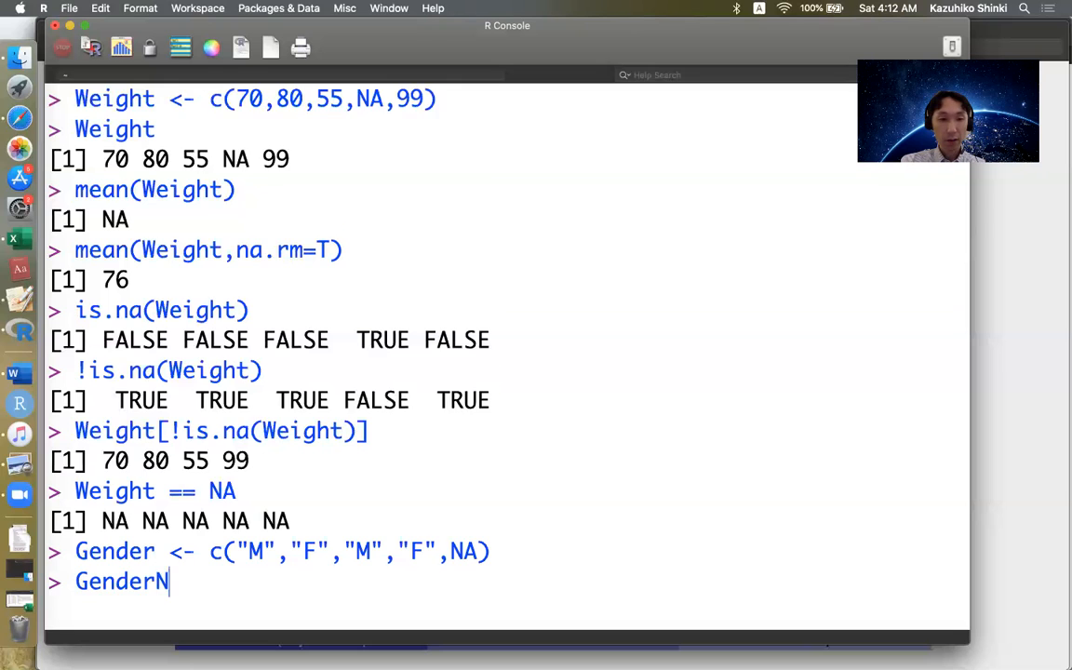
key("Enter")
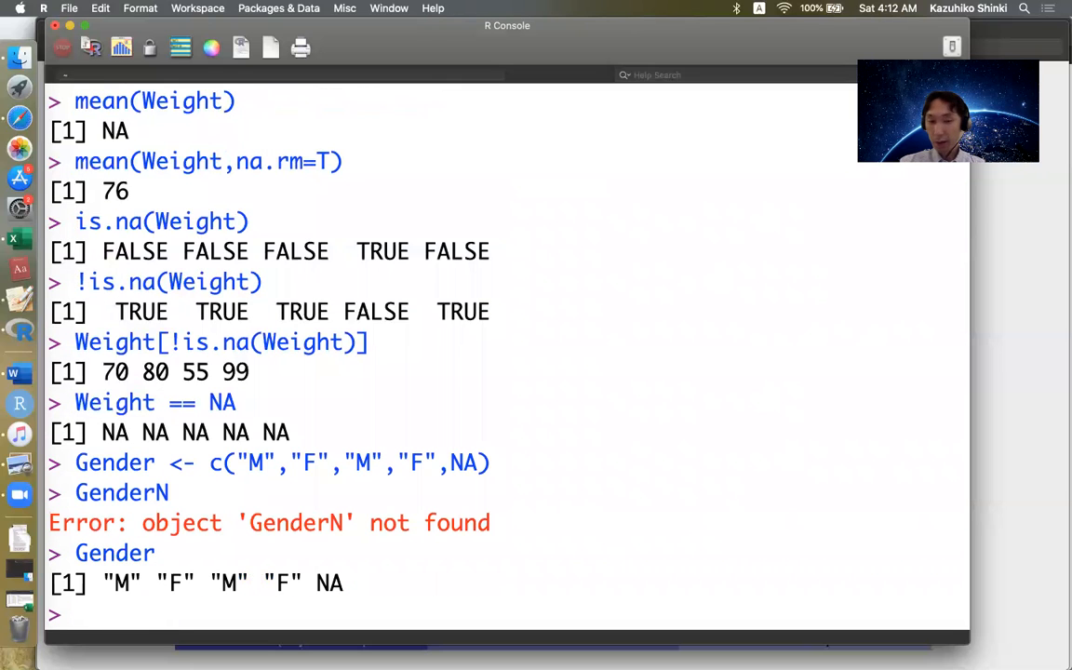
type("Gedner")
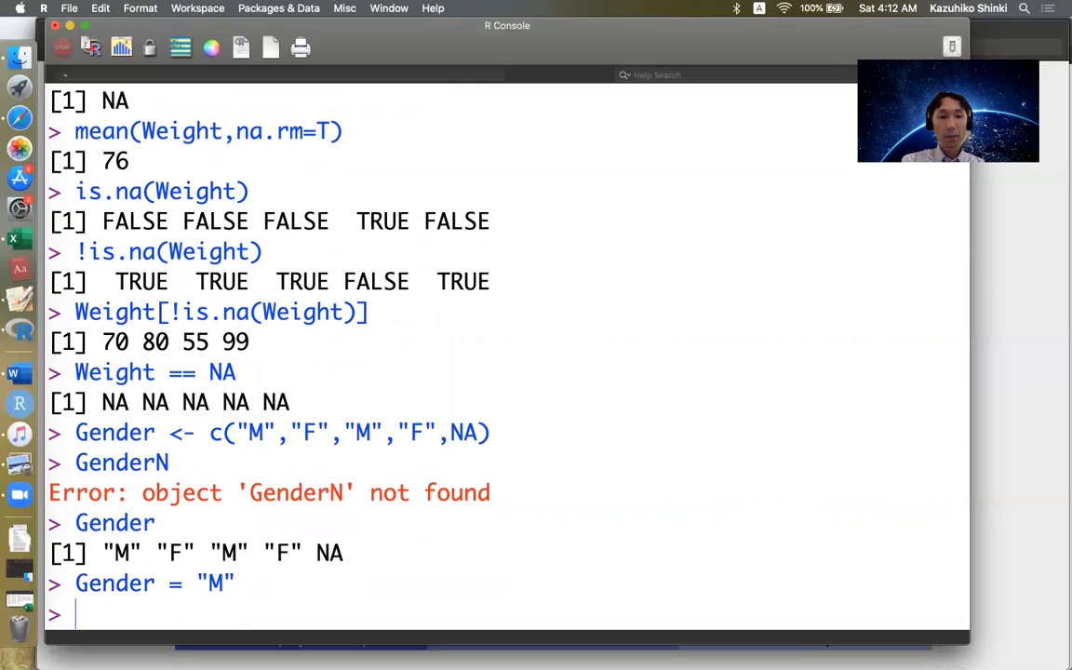
Rebuild Gender and run Gender == "M" returning TRUE FALSE TRUE FALSE NA.
type("Gender <- c(\"M\",\"F\",\"M\",\"F\",NA)")
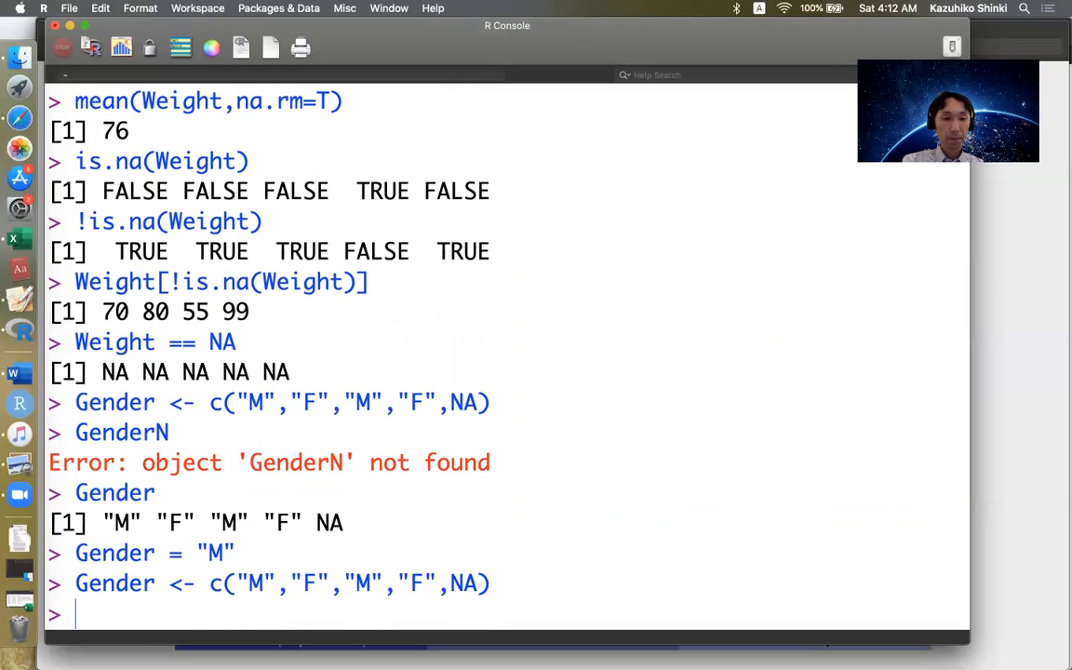
type("Gender == \"M\"")
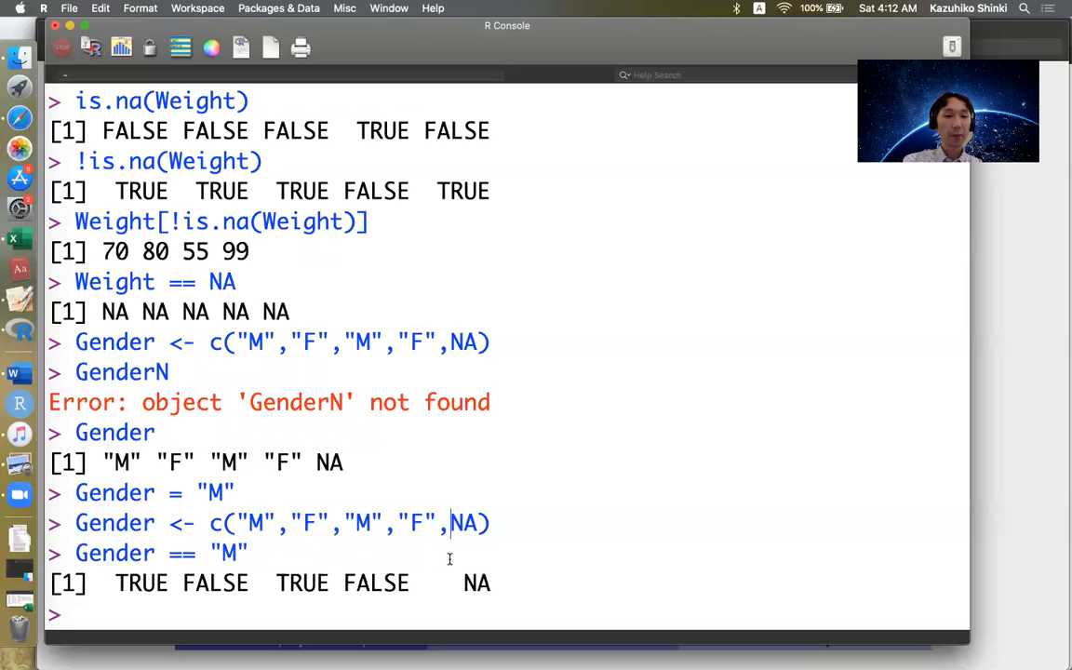
double_click(471, 582)
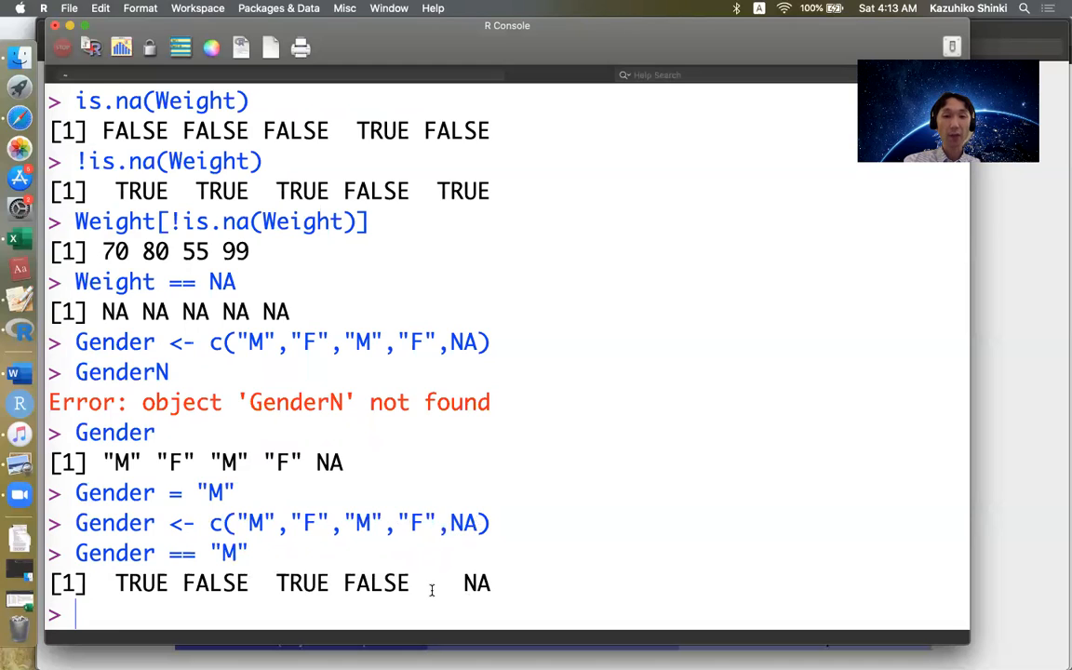
mouse_move(408, 603)
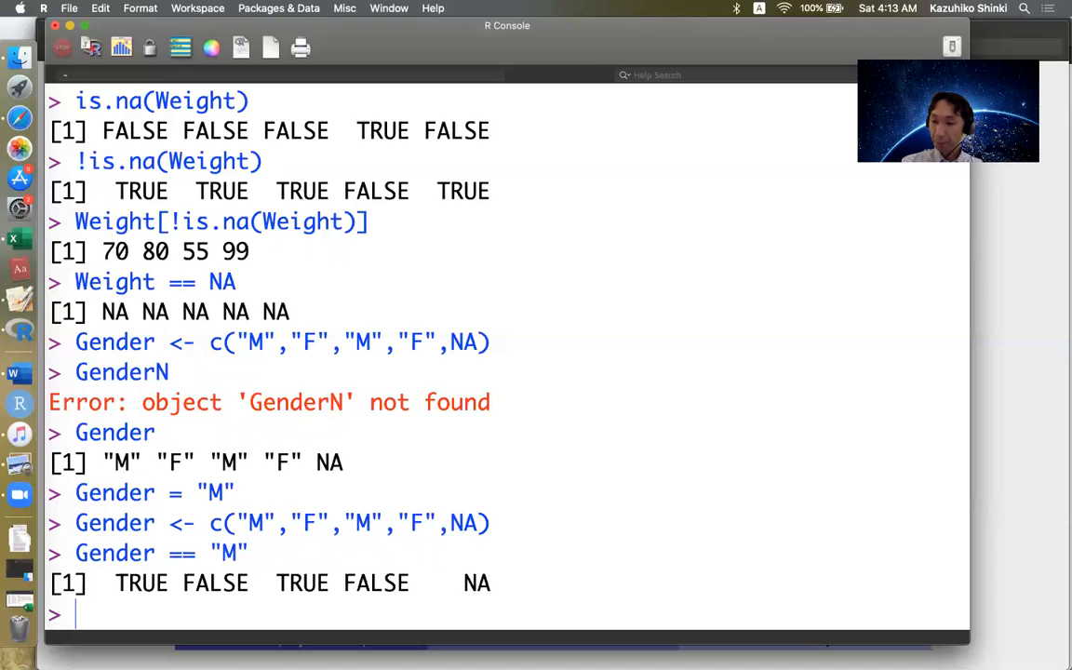
mouse_move(435, 326)
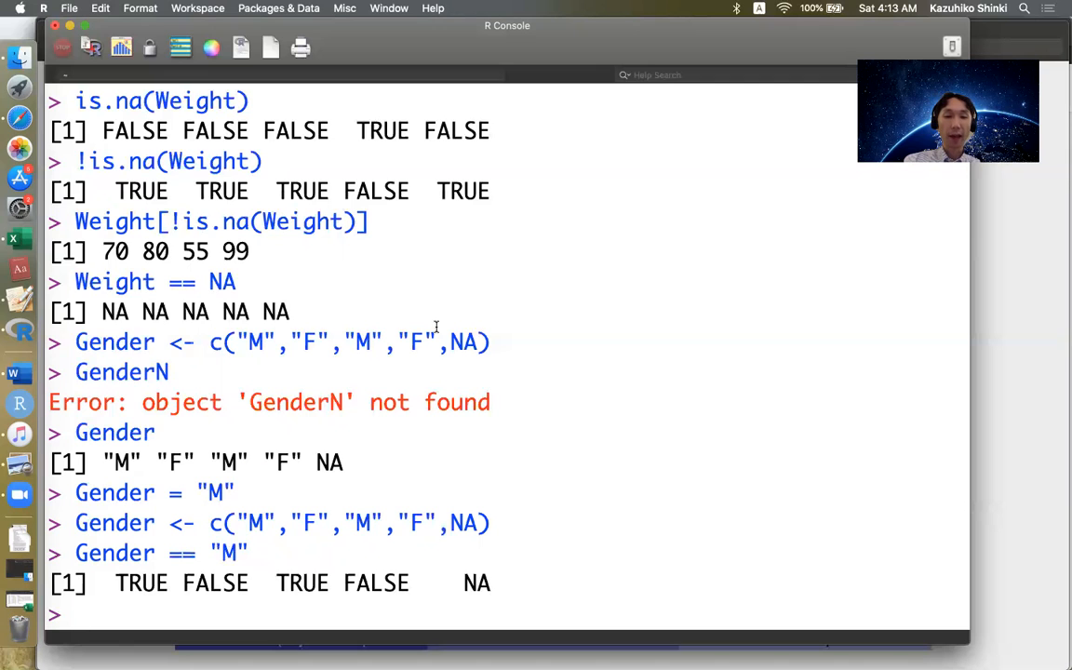
mouse_move(648, 164)
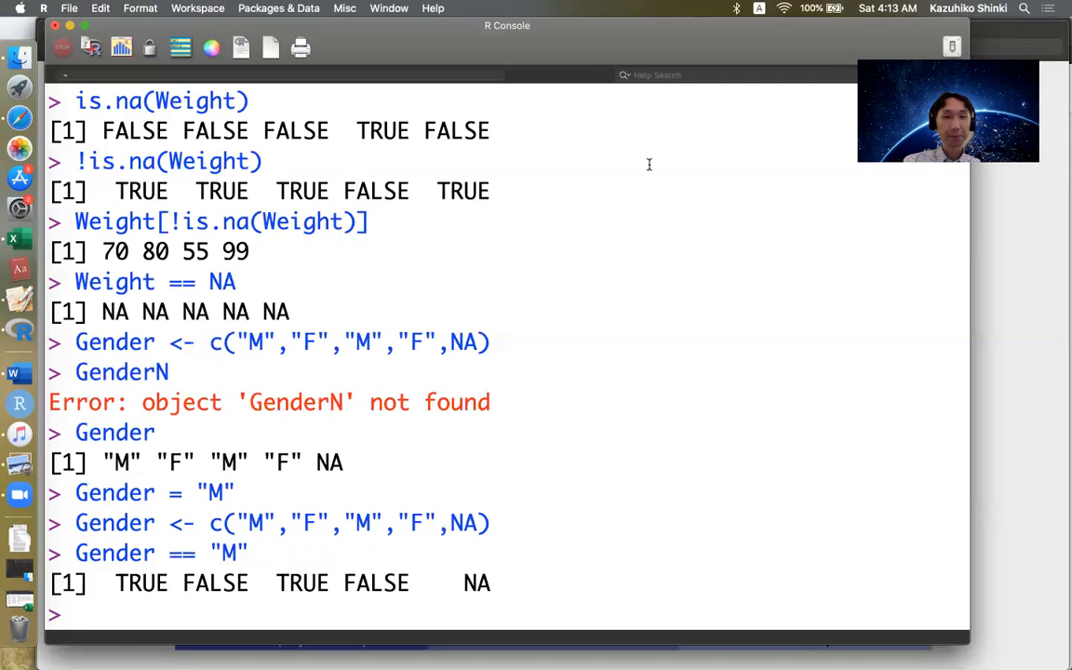